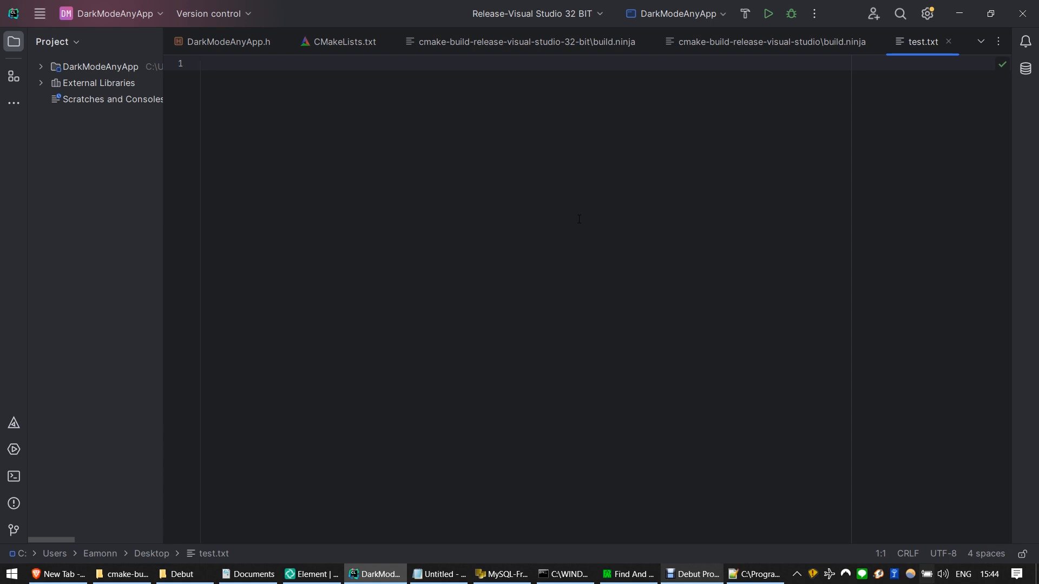
# Step: Show the dark untitled Notepad window and type 'Hello' on its first line
pyautogui.click(437, 575)
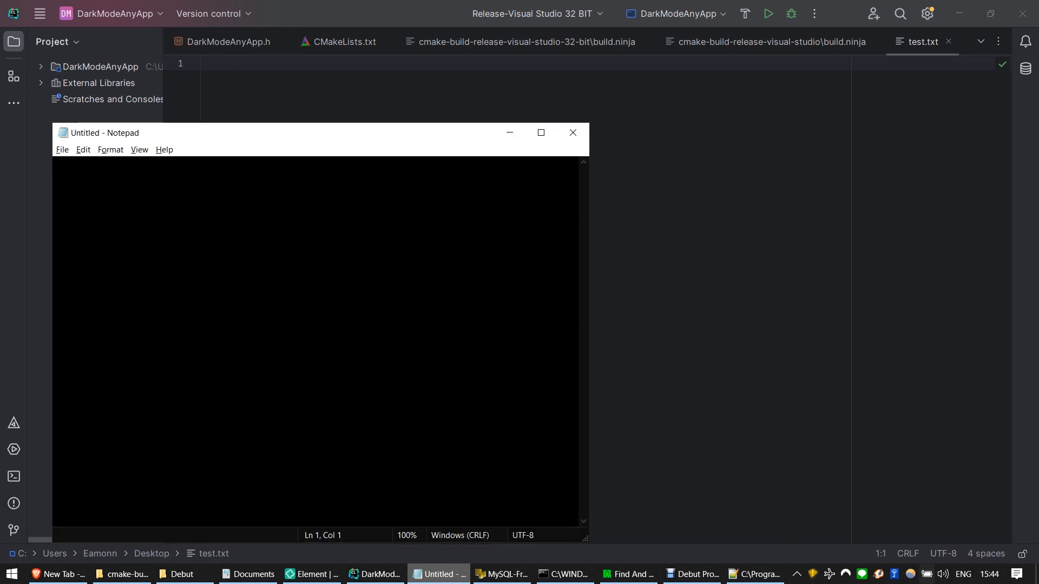
pyautogui.write('Hello')
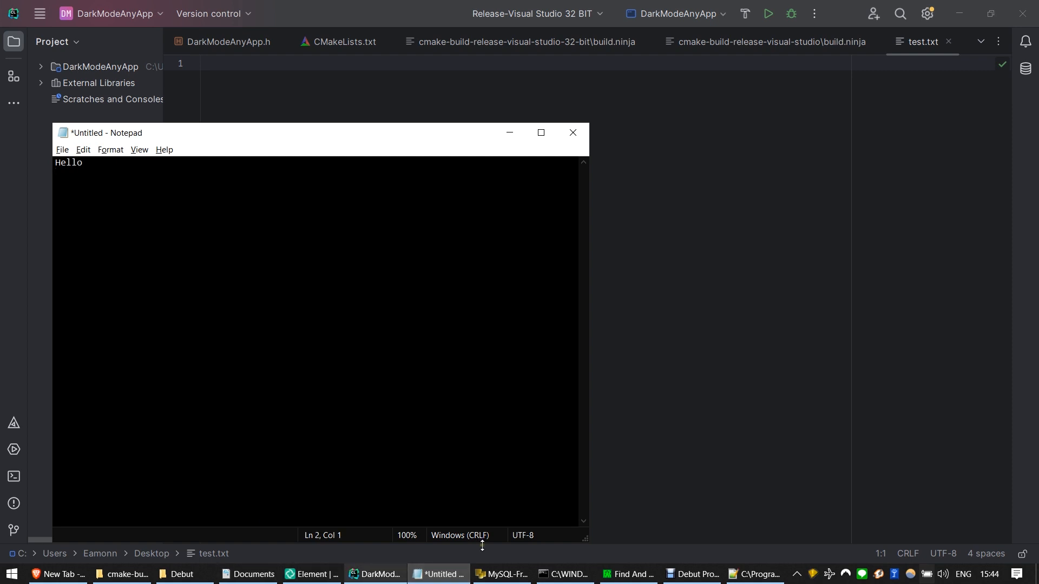
pyautogui.moveTo(501, 575)
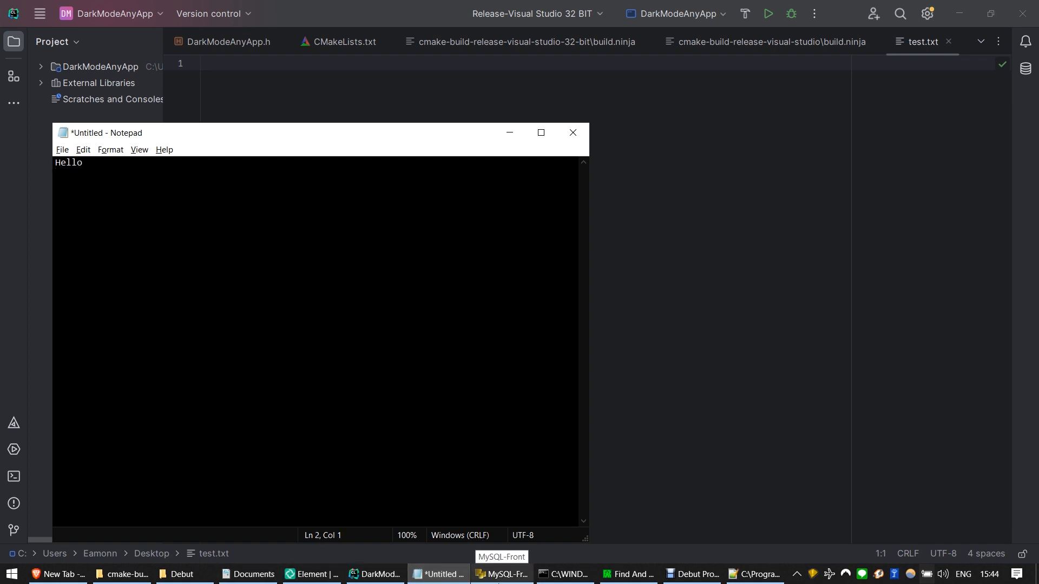
# Step: Switch to MySQL-Front's Data Browser showing the wp_terms table rows
pyautogui.click(501, 574)
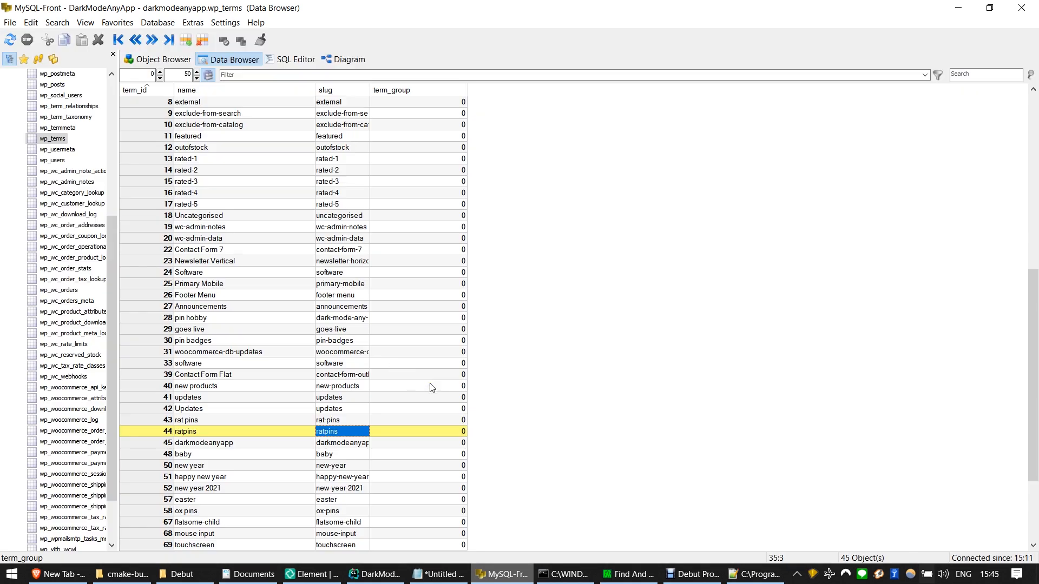
pyautogui.moveTo(792, 579)
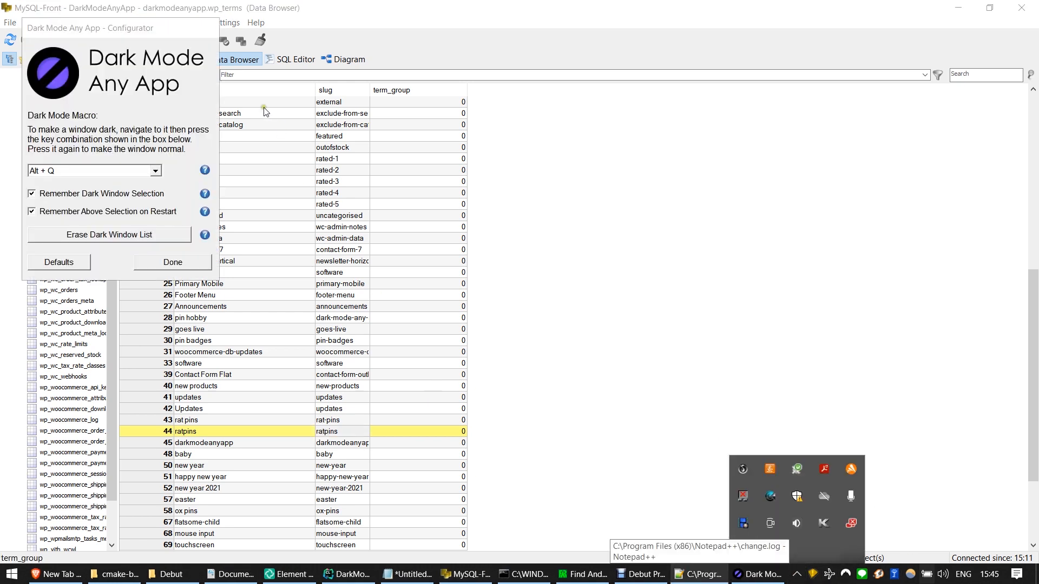
# Step: Move the configurator over the table and review the Dark Mode Macro choices, keeping Alt + Q
pyautogui.moveTo(89, 28); pyautogui.dragTo(230, 82)
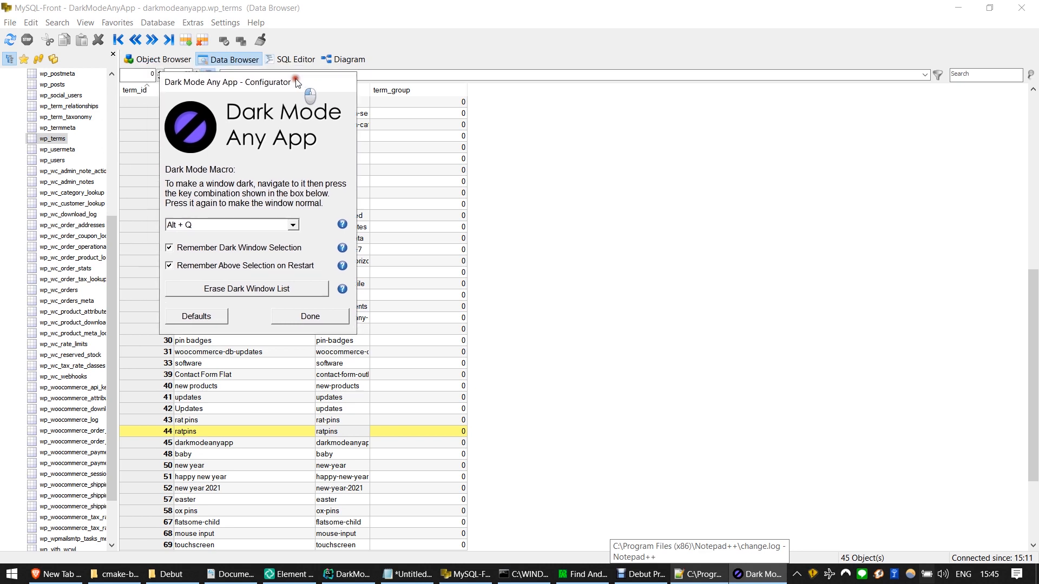
pyautogui.moveTo(297, 95)
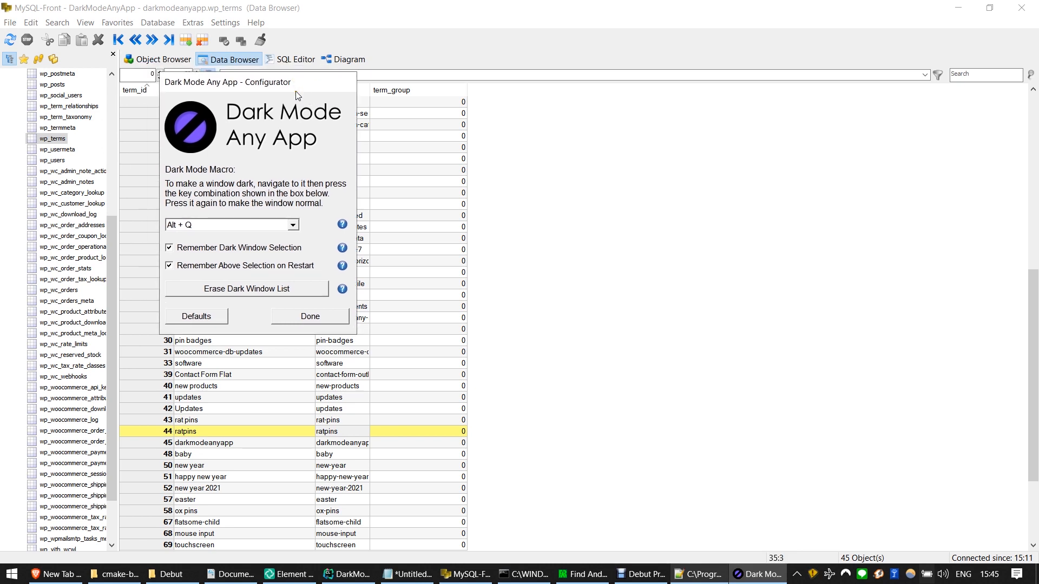
pyautogui.click(293, 225)
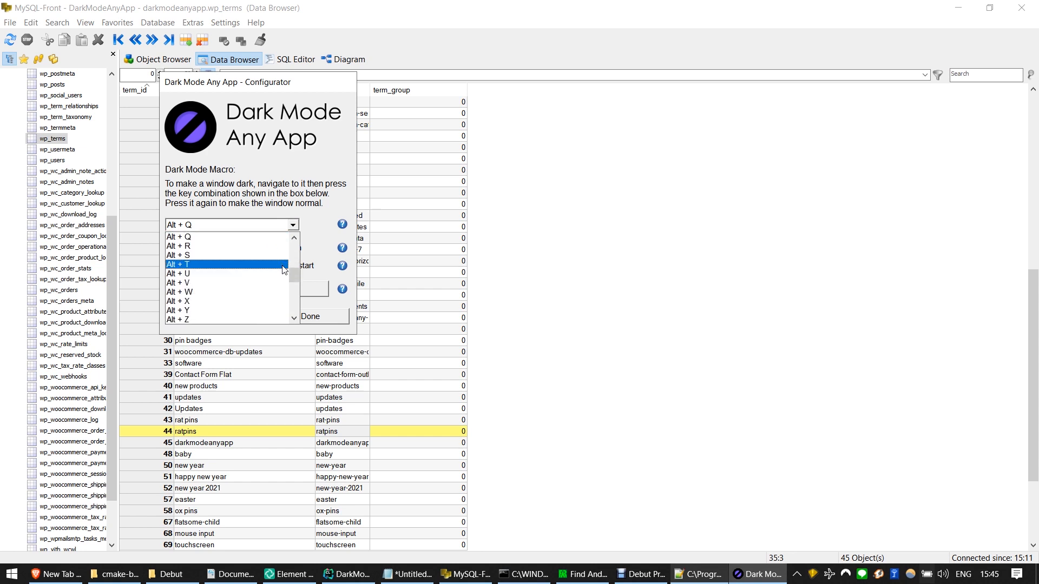
pyautogui.click(178, 236)
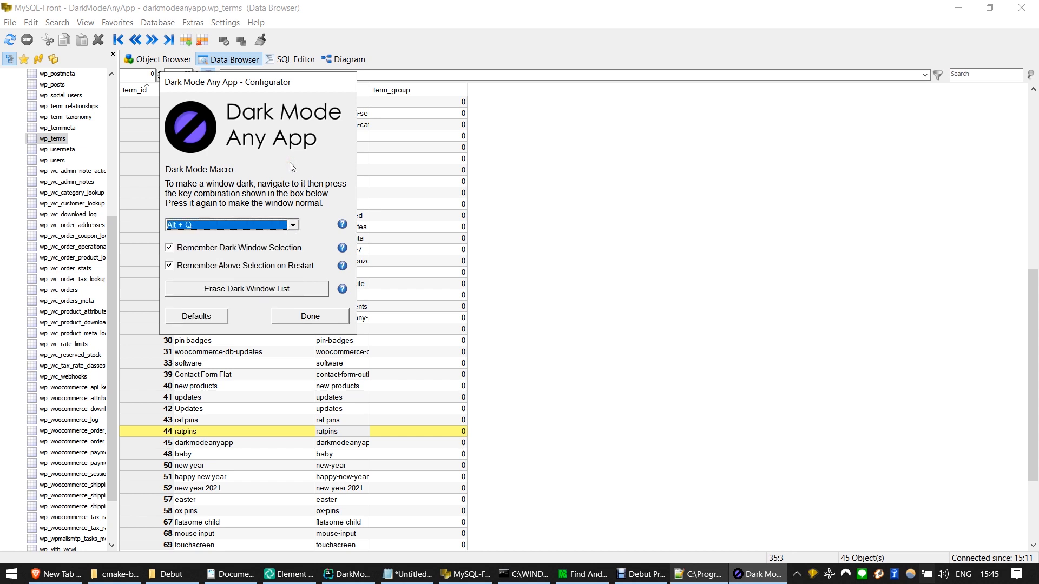
pyautogui.moveTo(250, 250)
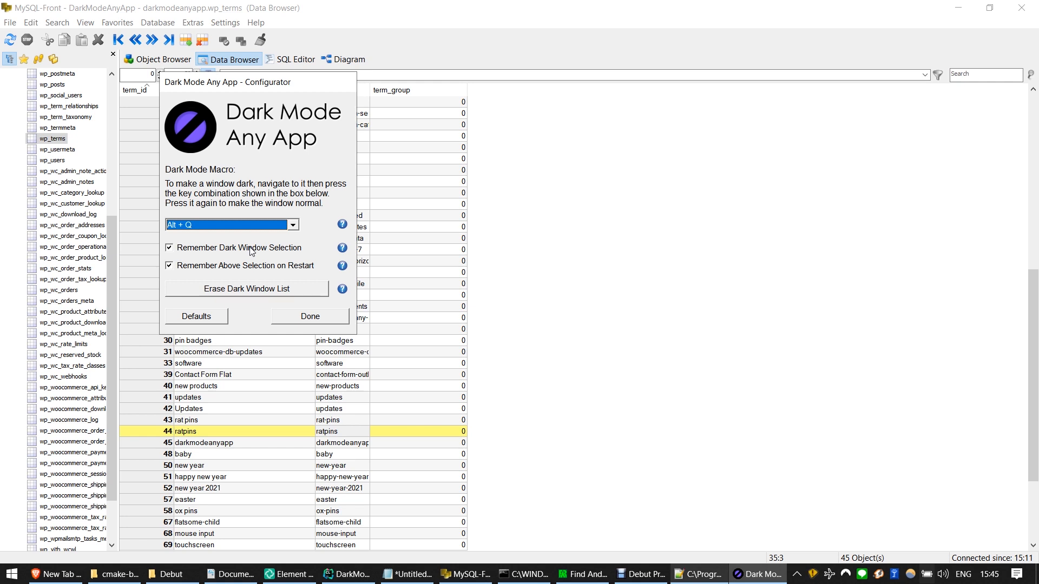
pyautogui.moveTo(256, 272)
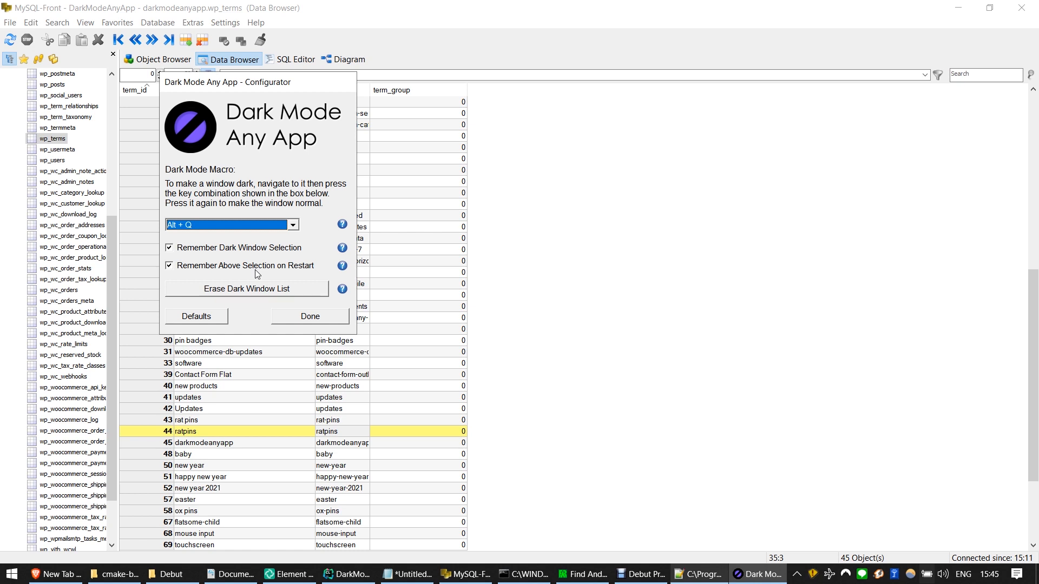
pyautogui.moveTo(243, 291)
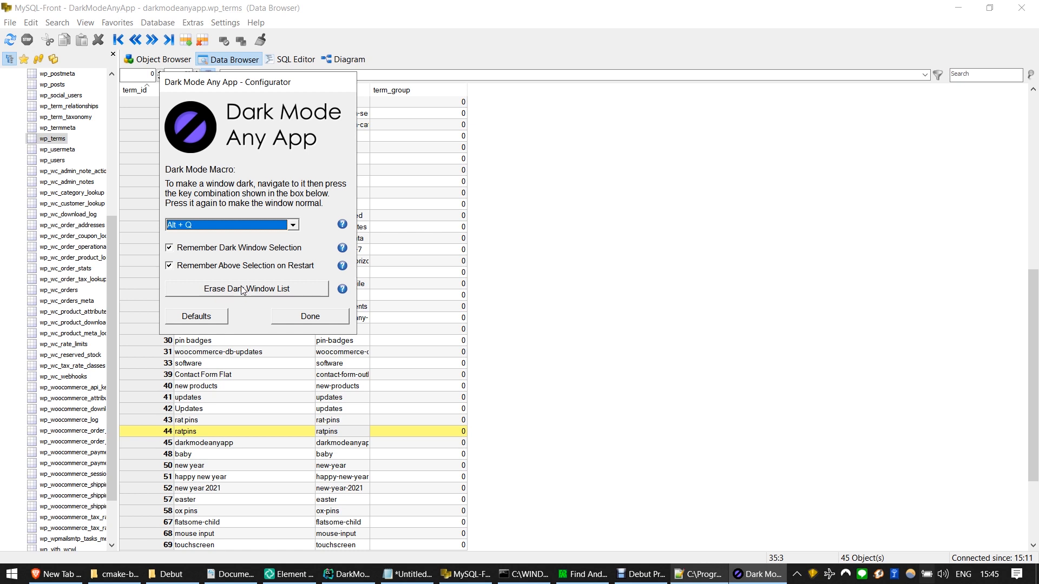
pyautogui.moveTo(259, 290)
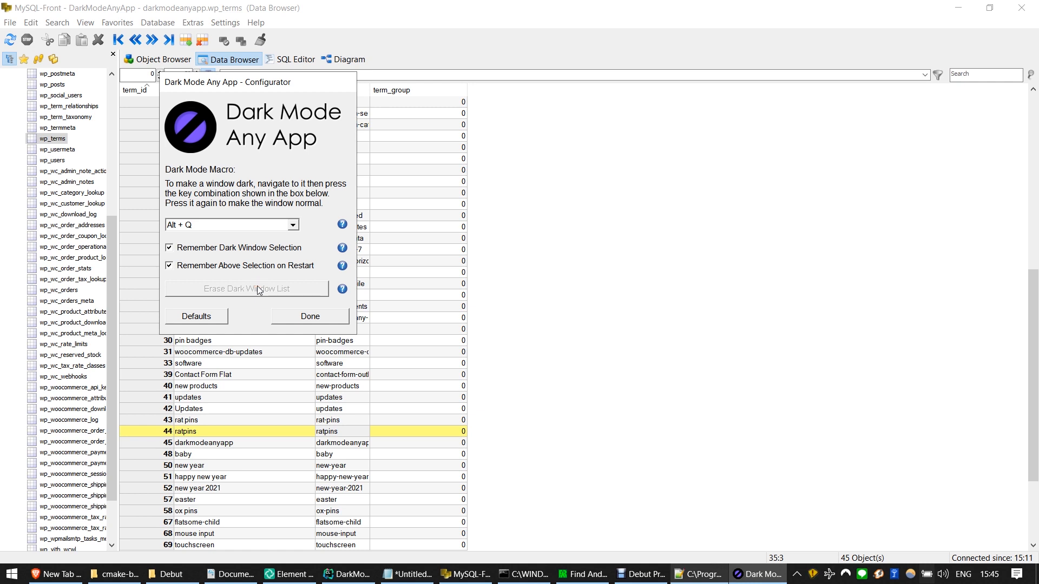
pyautogui.moveTo(579, 530)
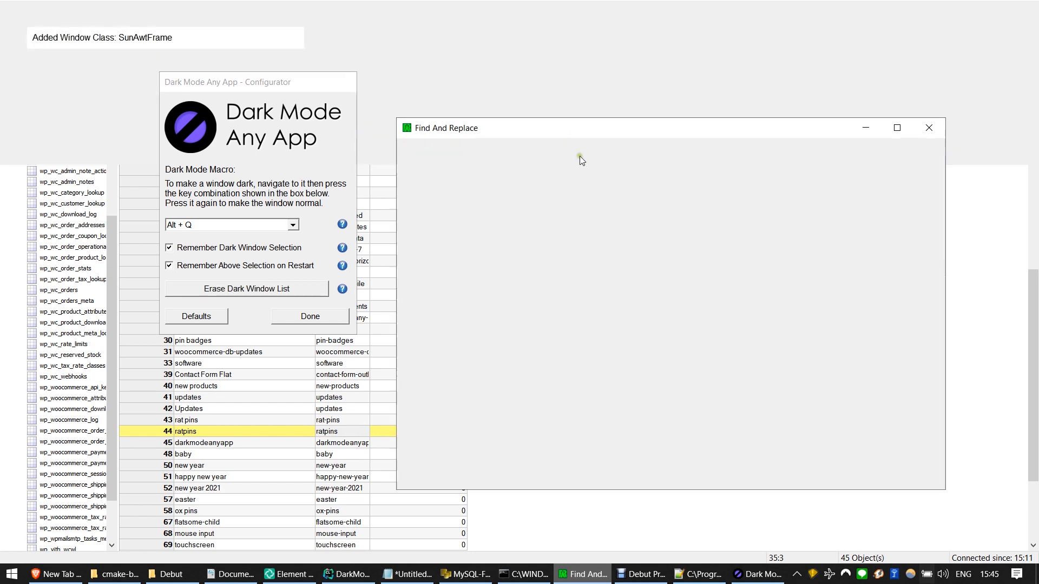
# Step: Bring the Notepad++ change.log window (v7.8.8) in front of the other windows
pyautogui.click(700, 573)
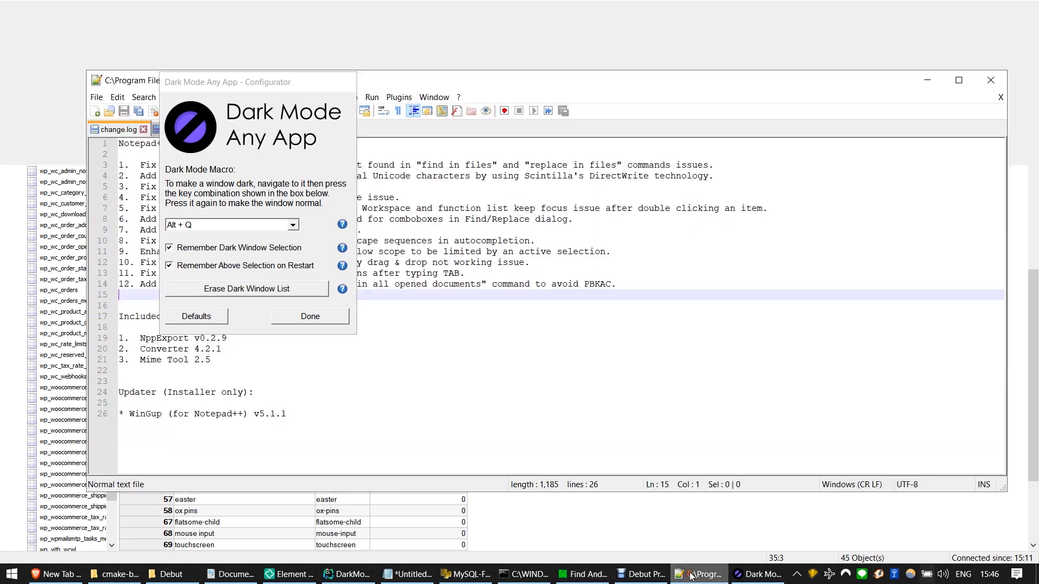
pyautogui.click(309, 316)
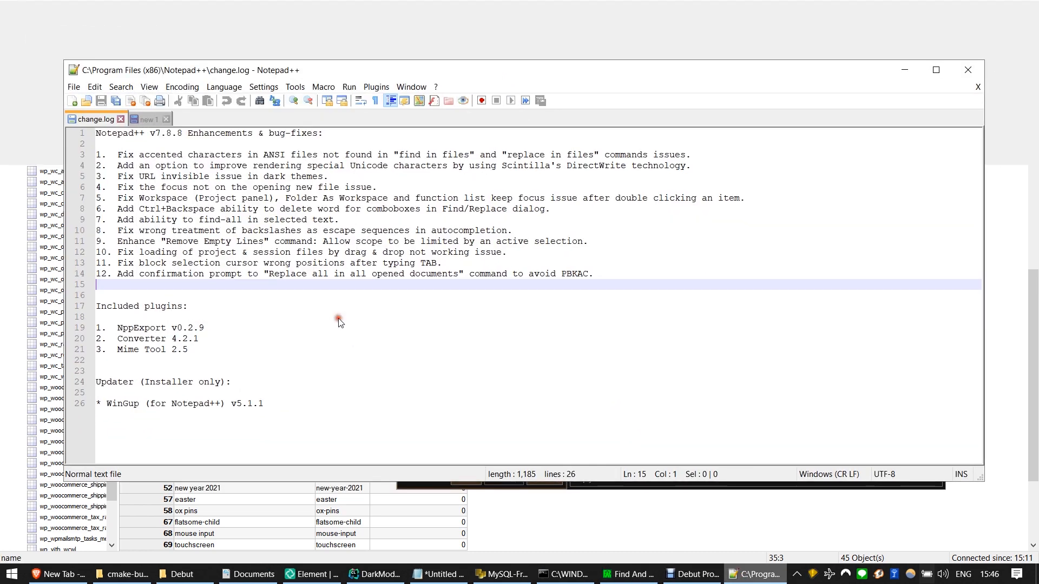